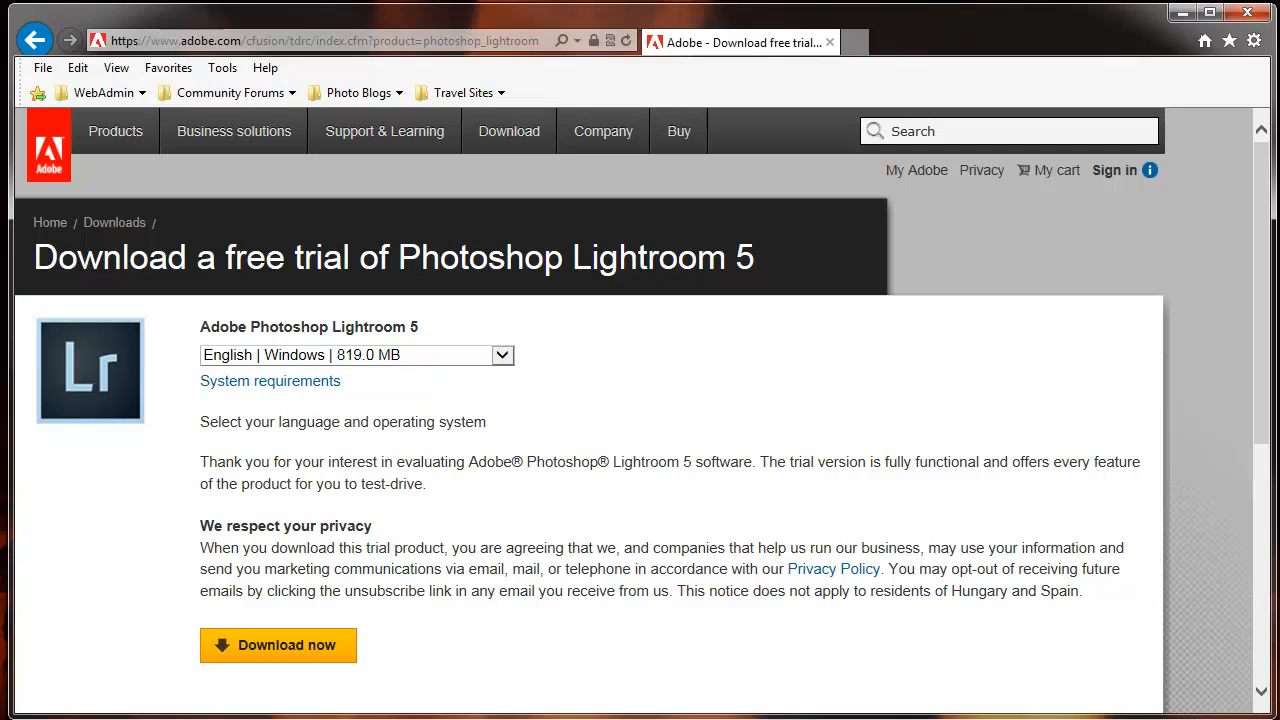
{"action": "mouse_move", "coordinate": [1114, 170]}
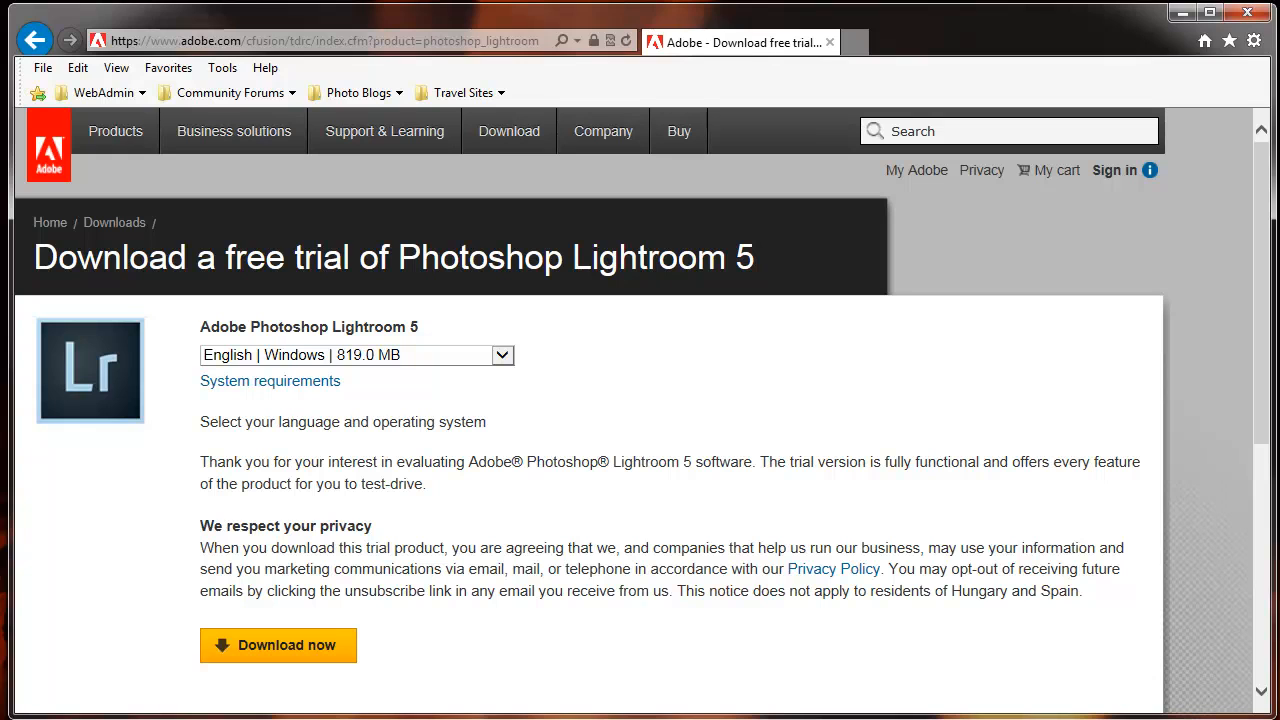
Step: Start the English Windows 819.0 MB Lightroom 5 trial download via Download now
{"action": "left_click", "coordinate": [278, 644]}
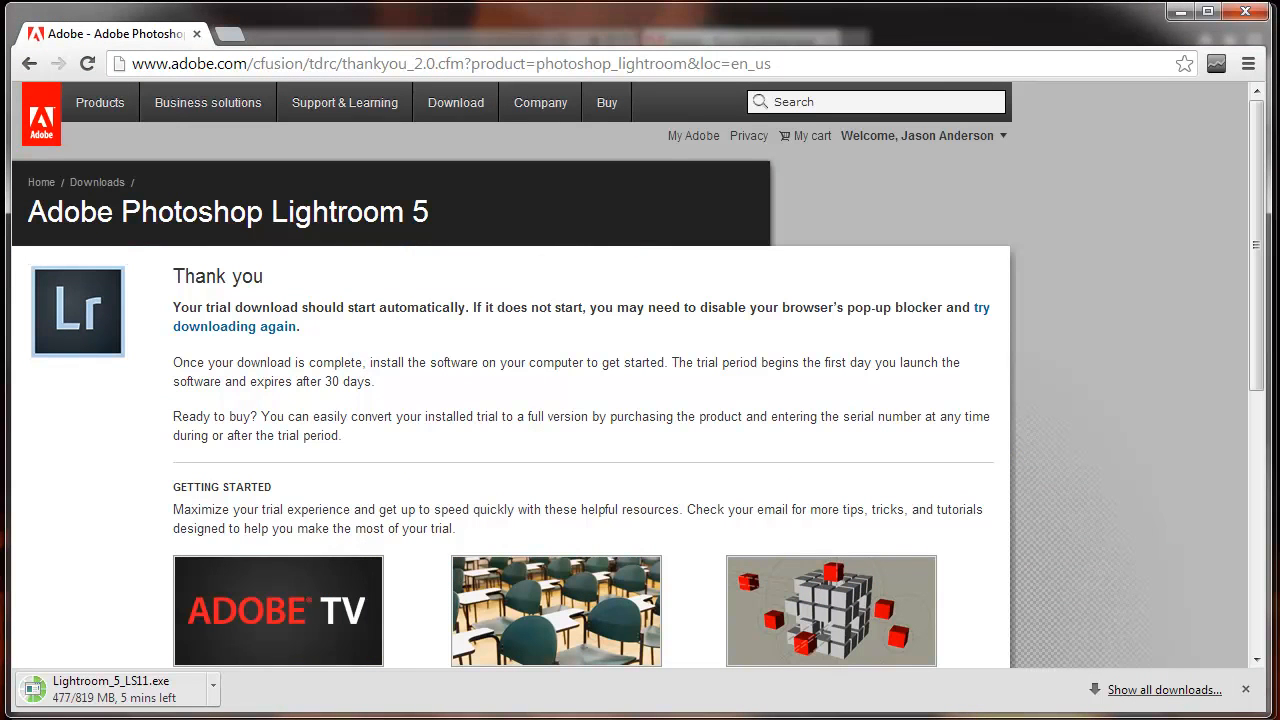
{"action": "mouse_move", "coordinate": [916, 252]}
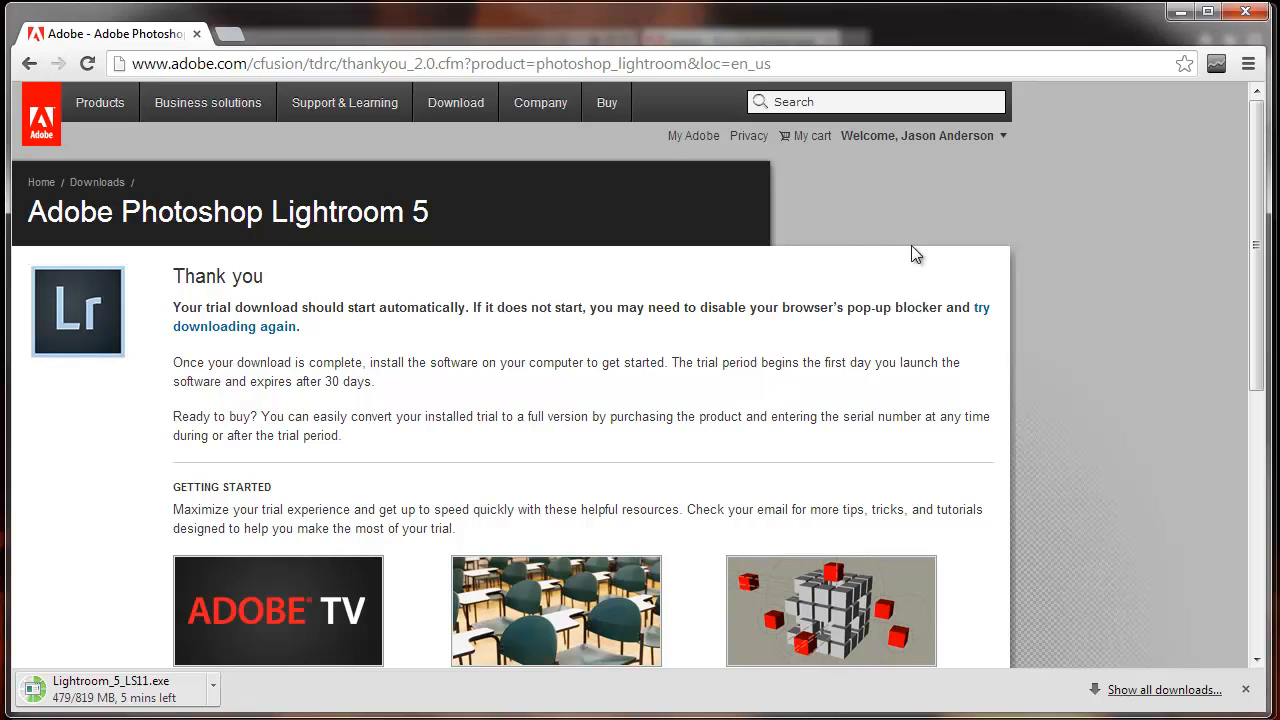
{"action": "mouse_move", "coordinate": [948, 166]}
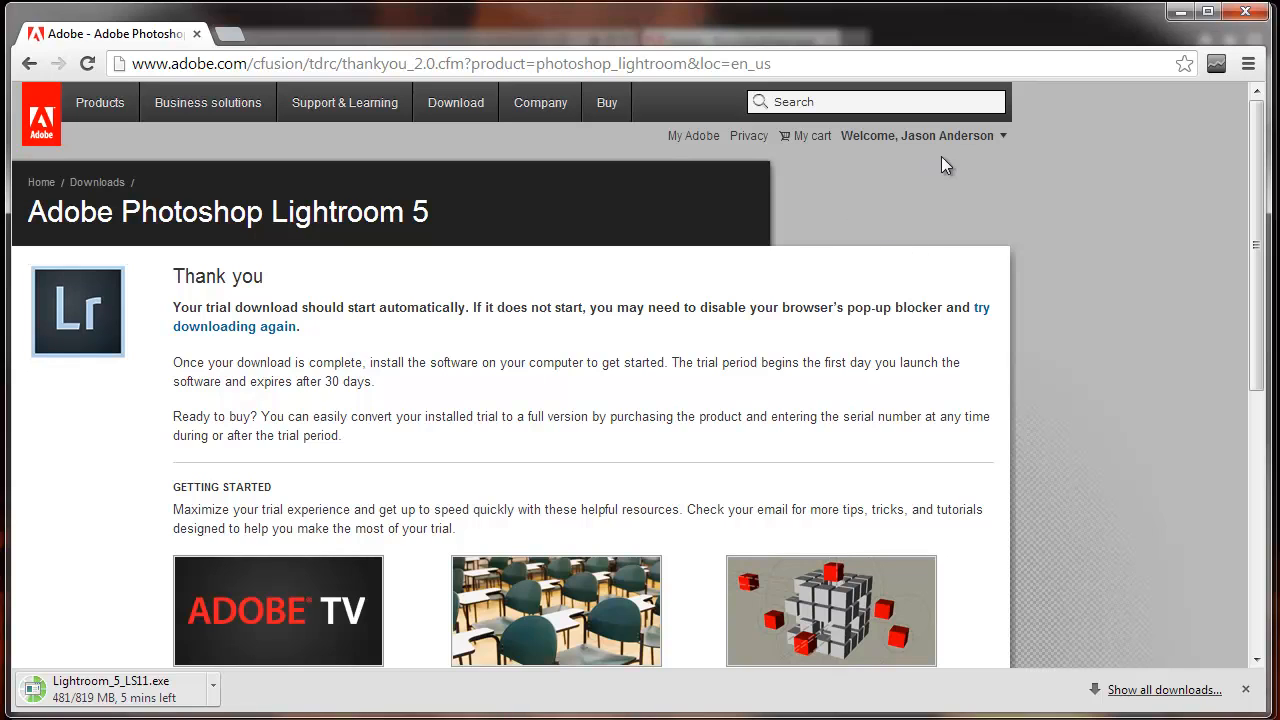
{"action": "mouse_move", "coordinate": [56, 670]}
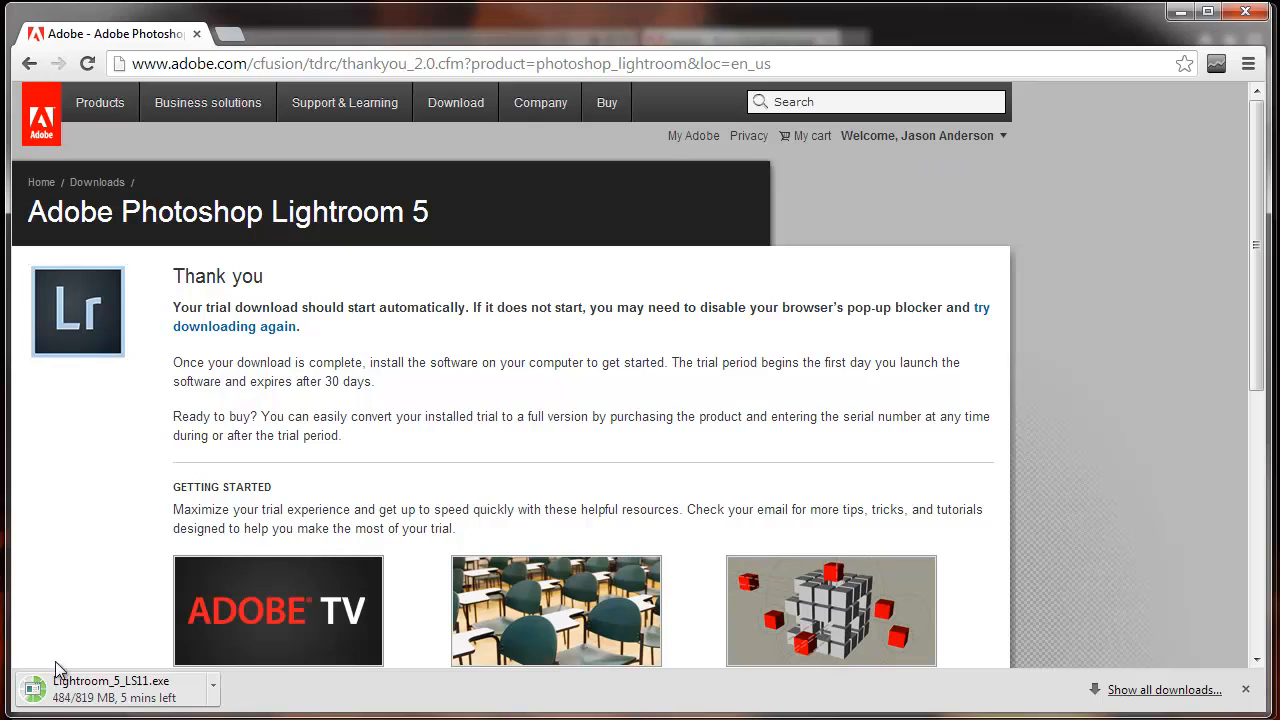